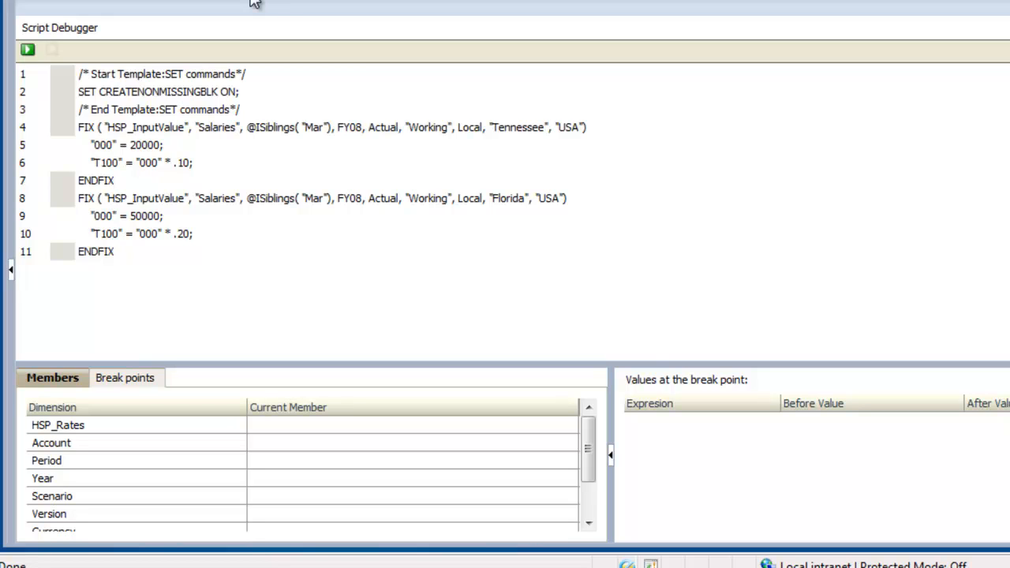
mouse_move(129, 203)
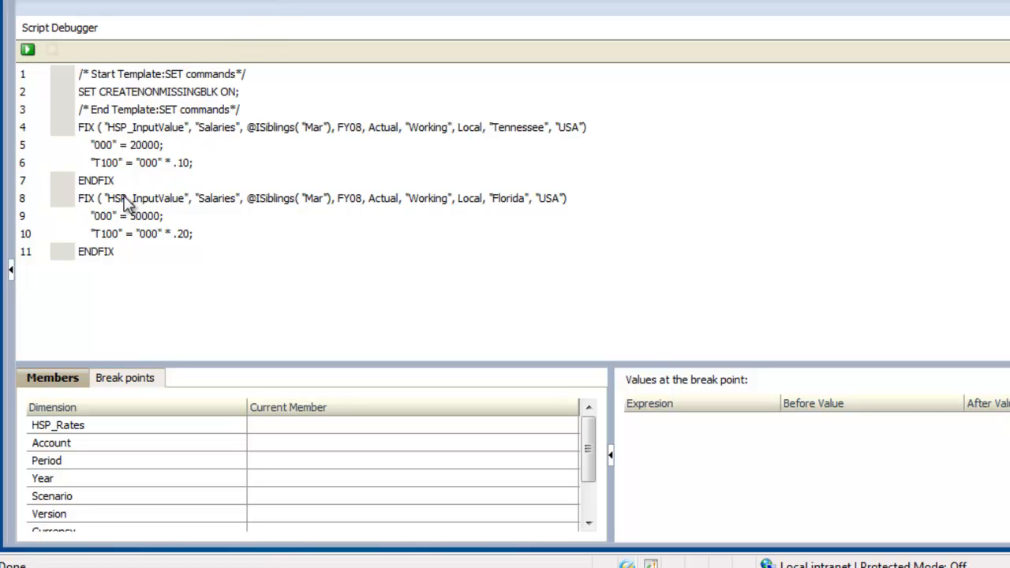
Step: Add a breakpoint on line 10 and bring up its context options
left_click(63, 234)
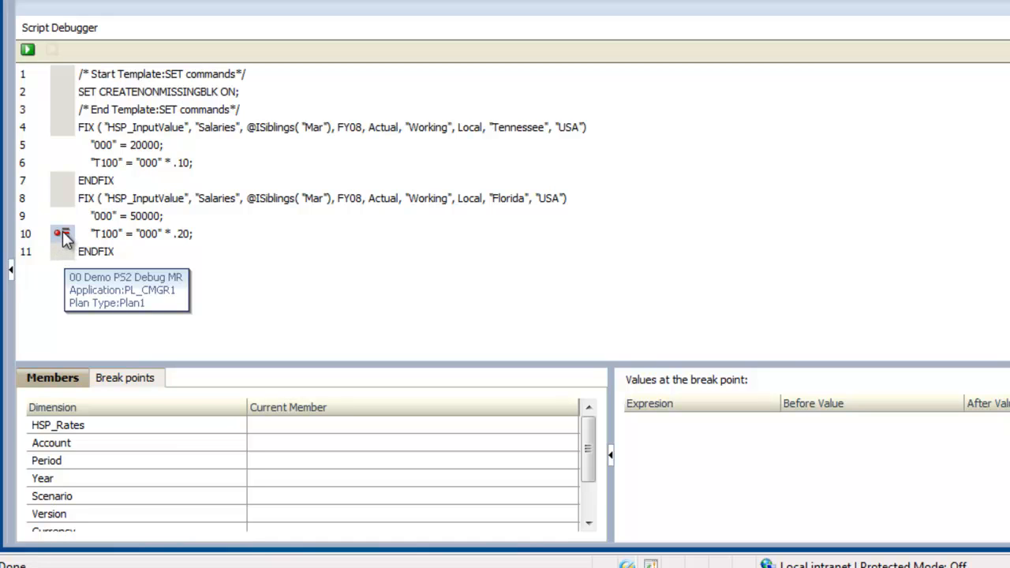
right_click(63, 233)
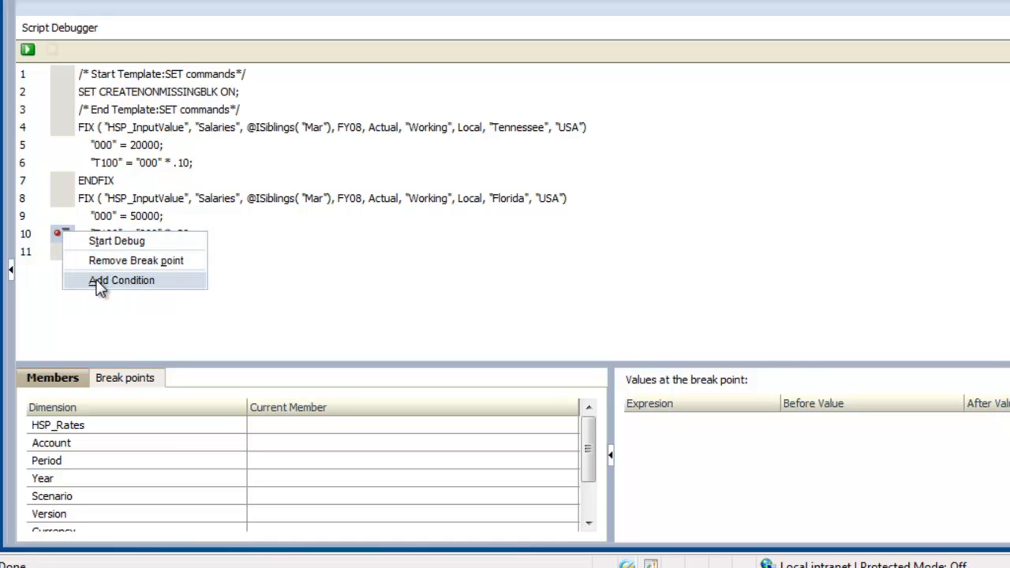
left_click(120, 280)
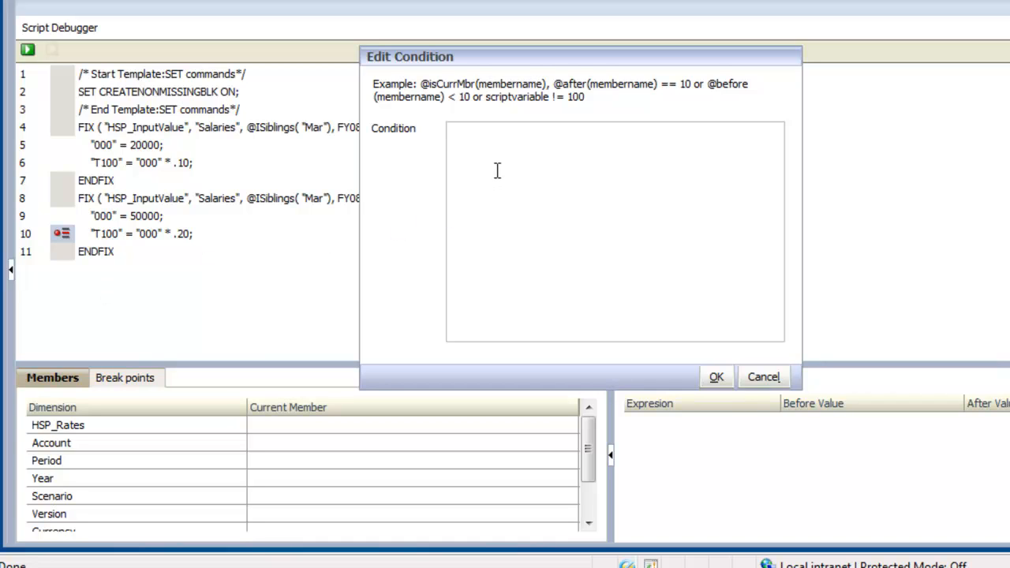
type("@isC")
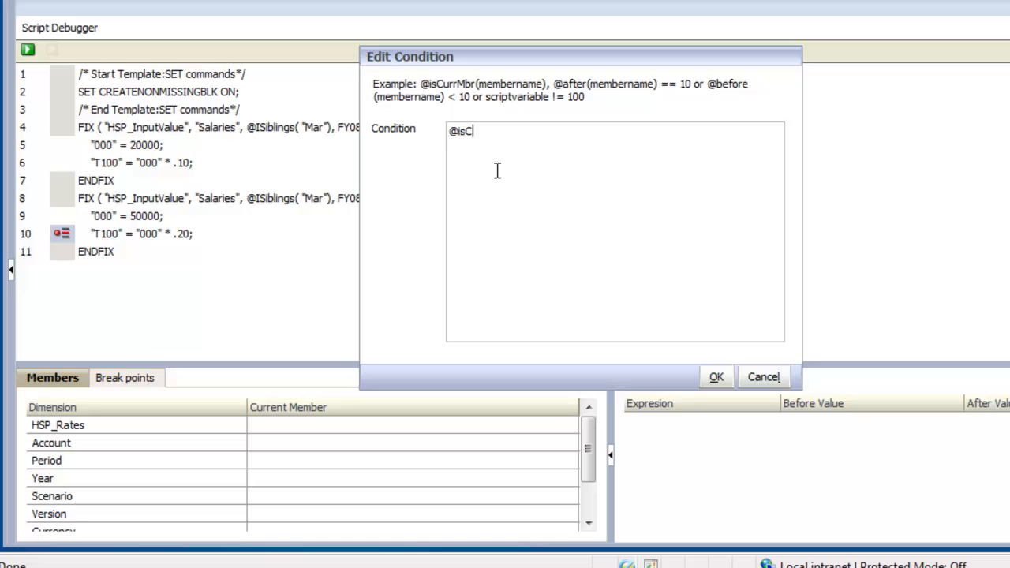
type("urrMbr(")
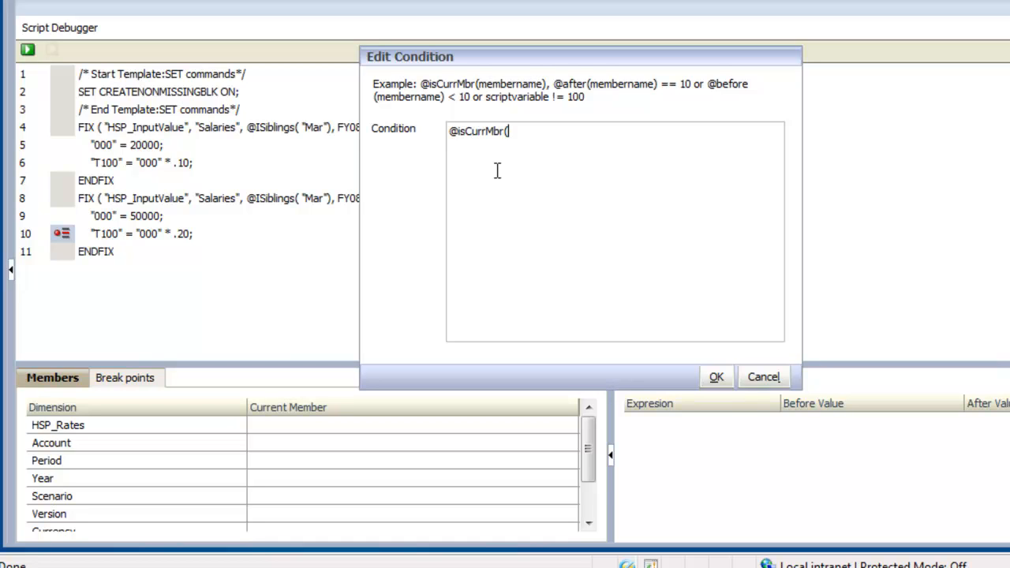
type("Feb")
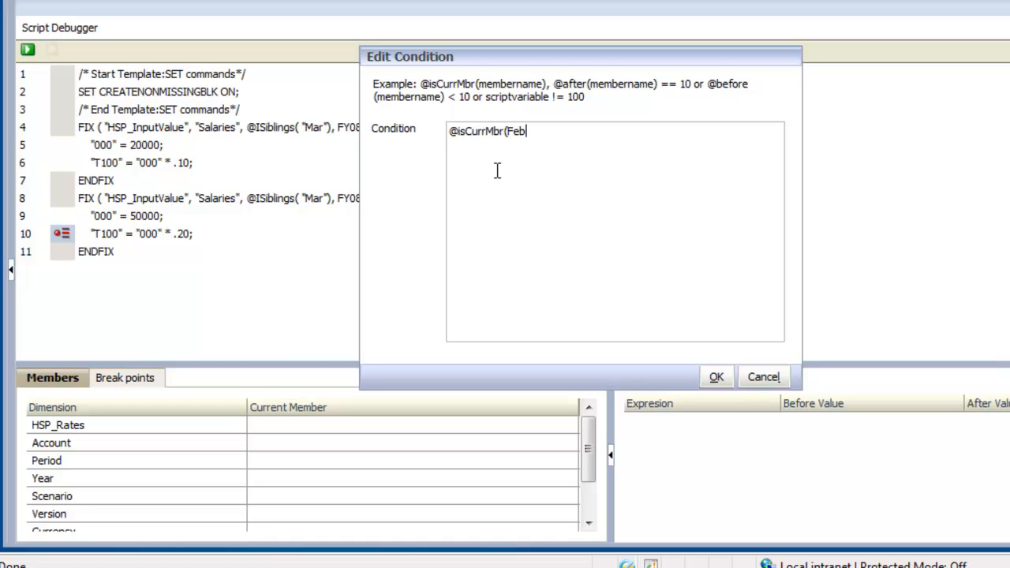
type(")")
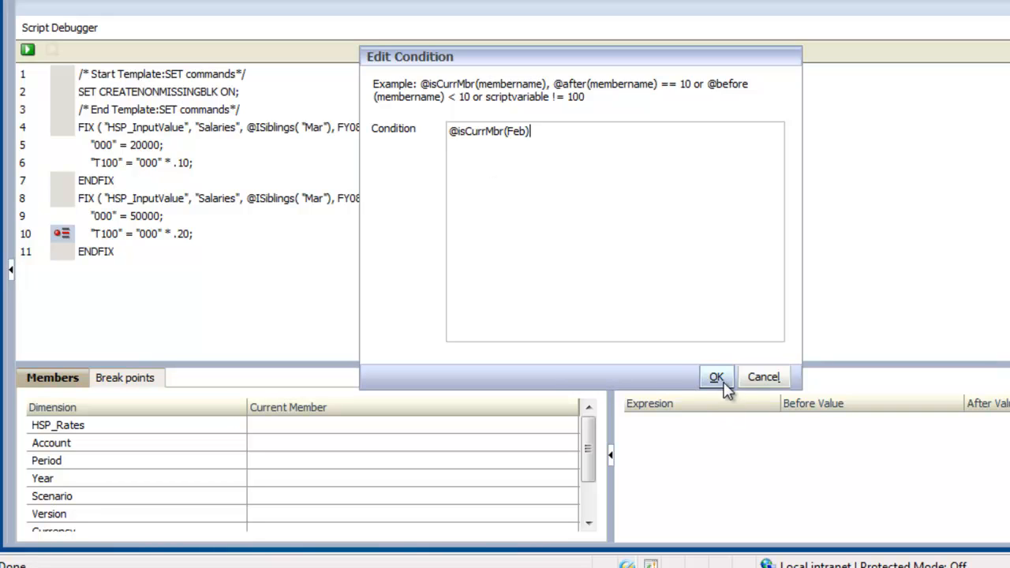
left_click(716, 375)
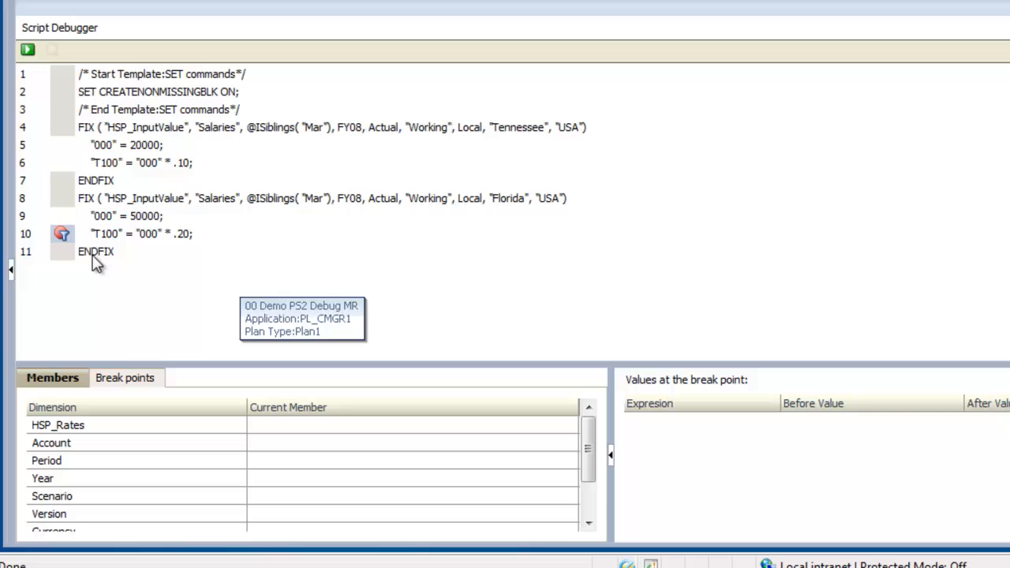
right_click(63, 234)
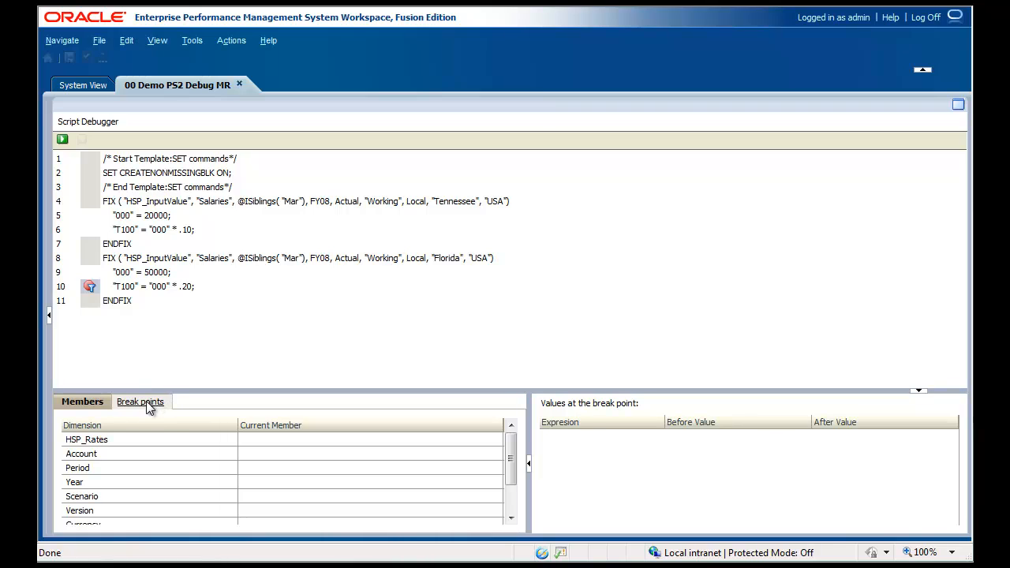
Step: Show the Break points list and select the line 10 entry "T100" = "000" * .20
left_click(140, 403)
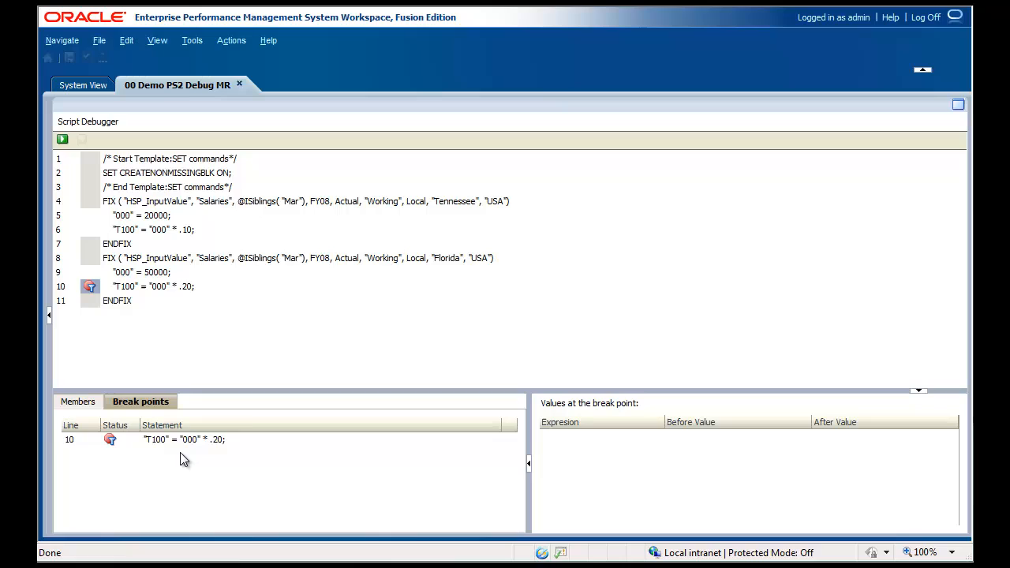
left_click(182, 438)
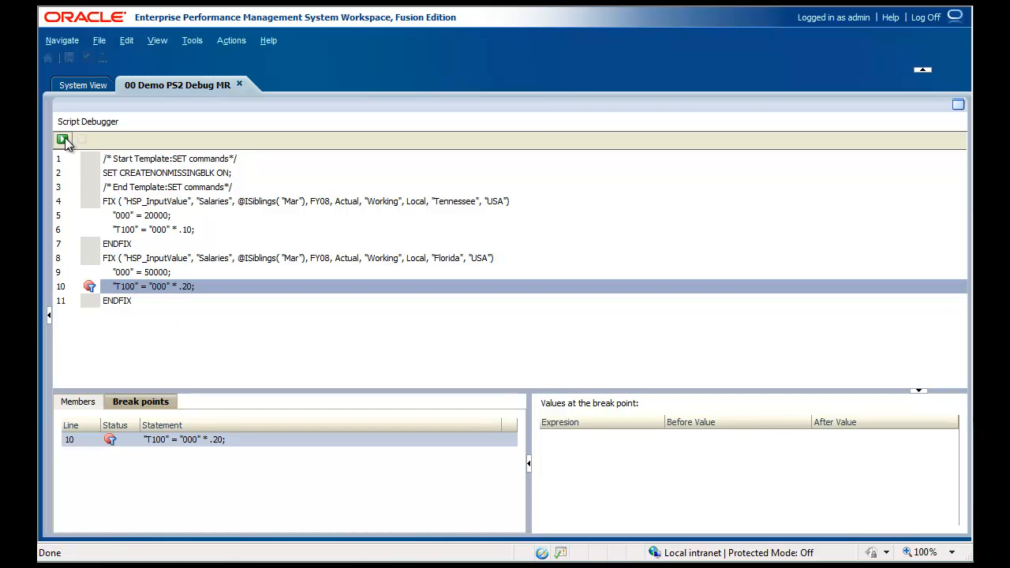
Step: Start the debug run, halt at the line 10 breakpoint and view the Members values
left_click(63, 139)
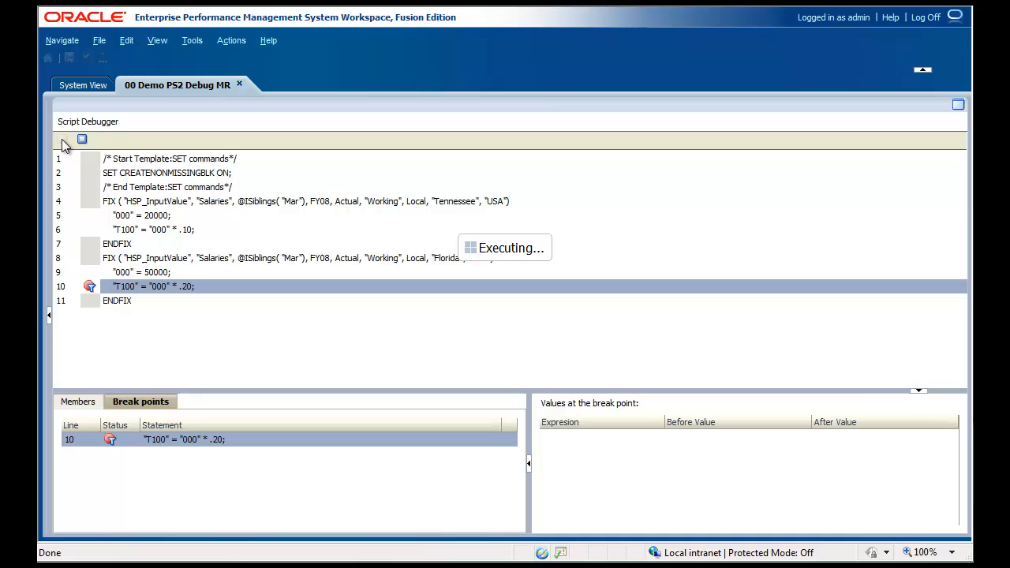
left_click(63, 139)
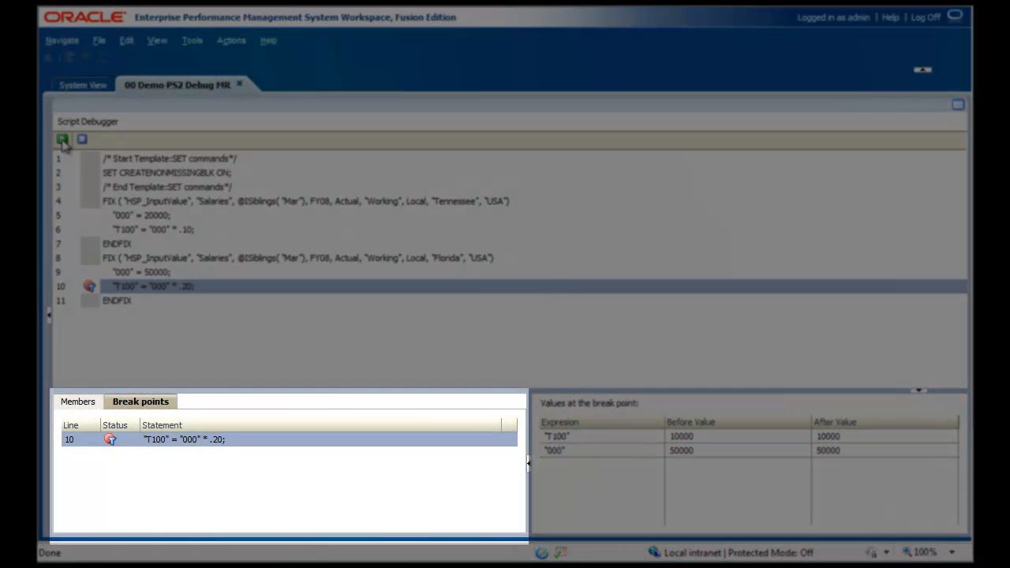
mouse_move(63, 139)
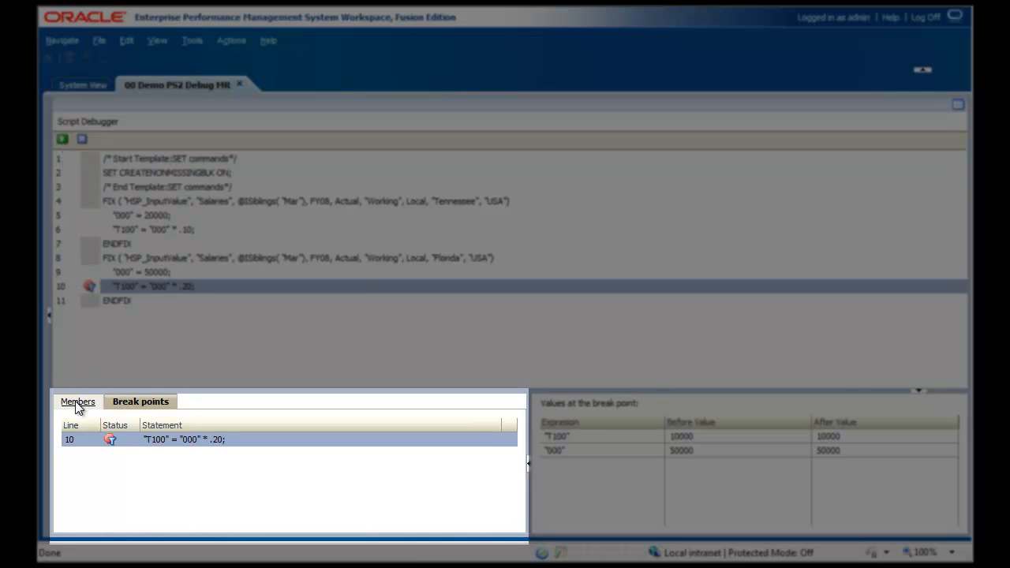
left_click(78, 402)
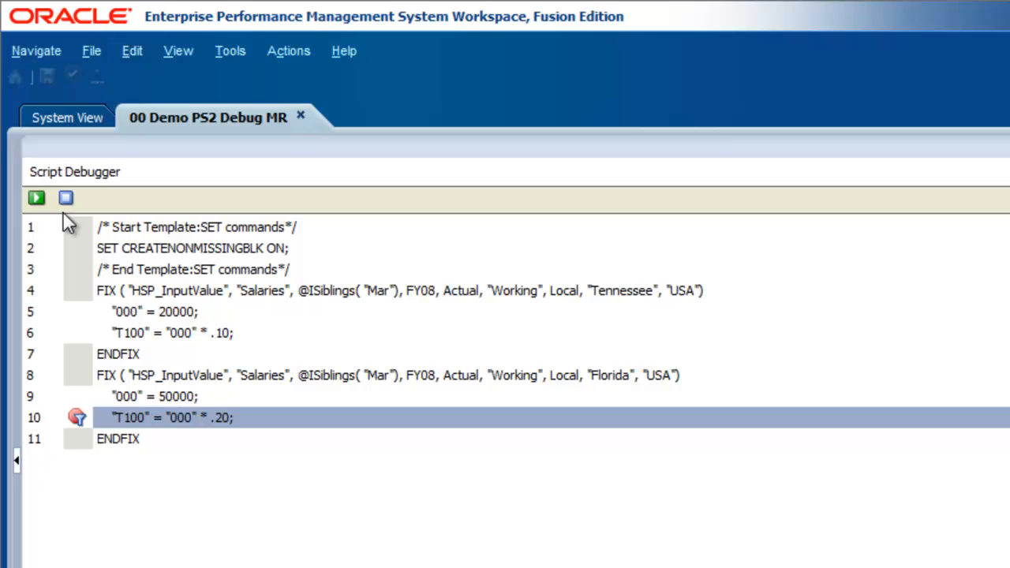
Step: Continue the debug run to the end and acknowledge the completion message
left_click(37, 199)
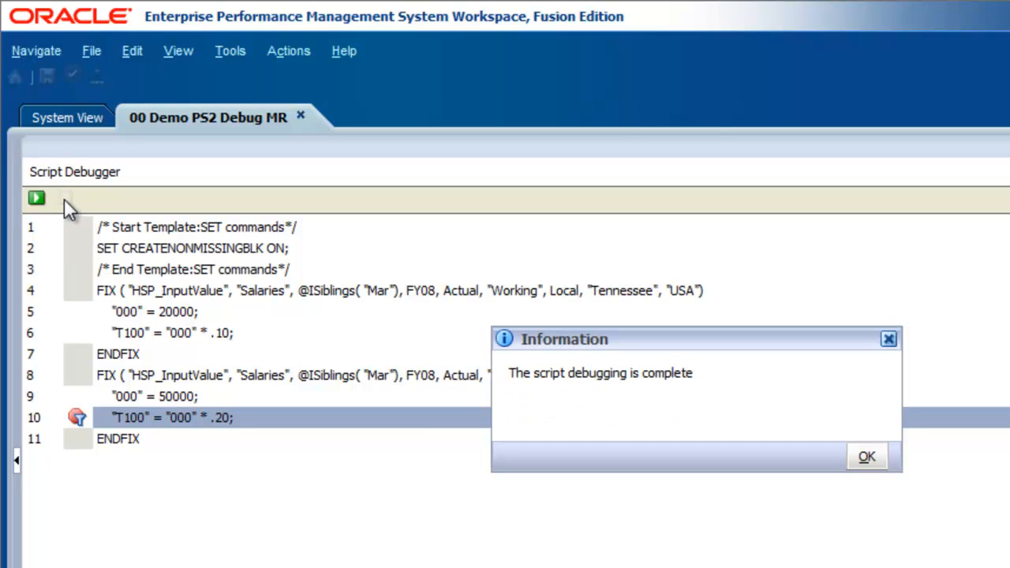
mouse_move(871, 439)
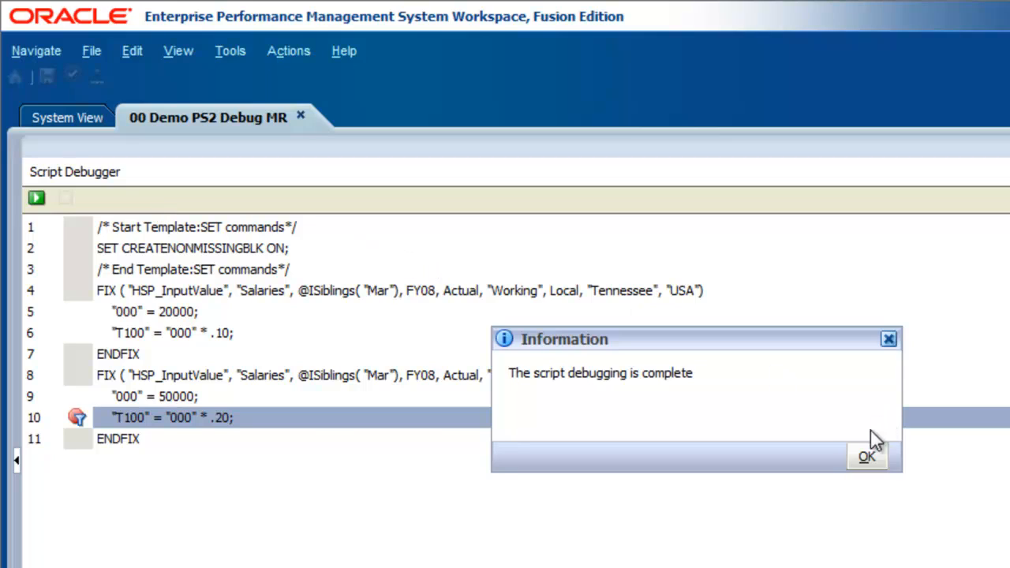
left_click(866, 457)
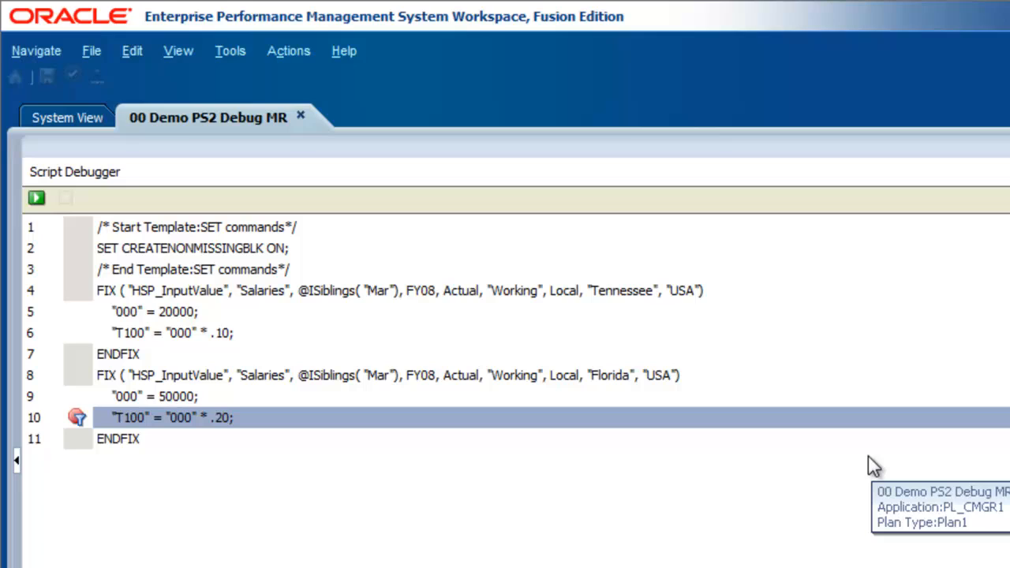
mouse_move(382, 85)
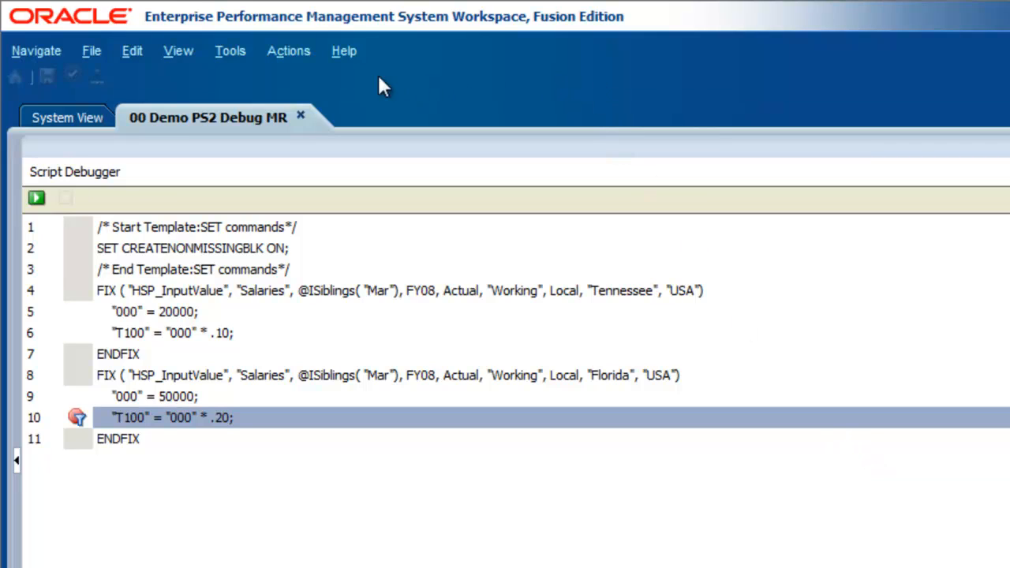
Step: Use Actions > Edit to return the rule to the graphical Rule Designer
left_click(287, 50)
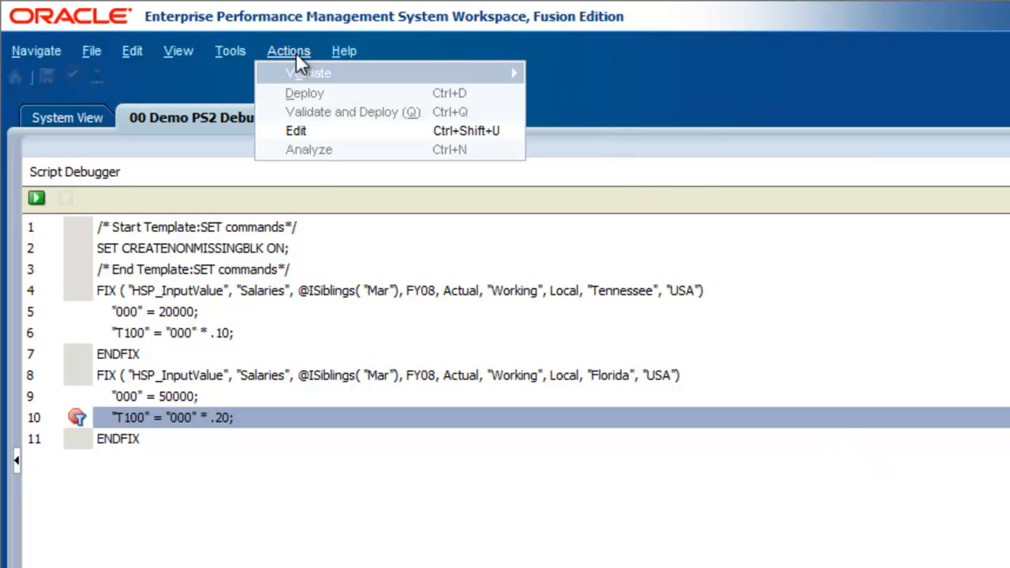
left_click(295, 129)
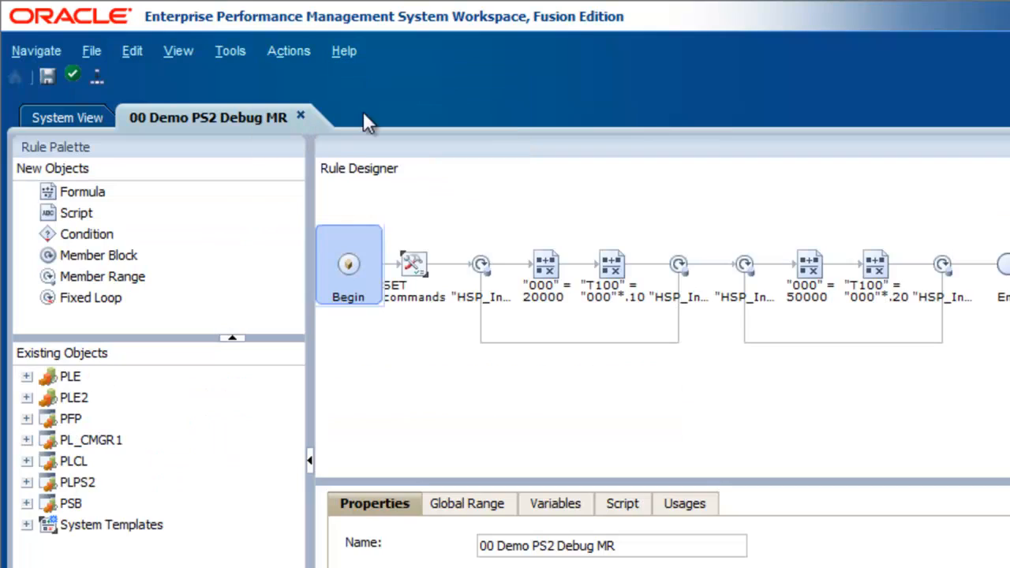
mouse_move(404, 109)
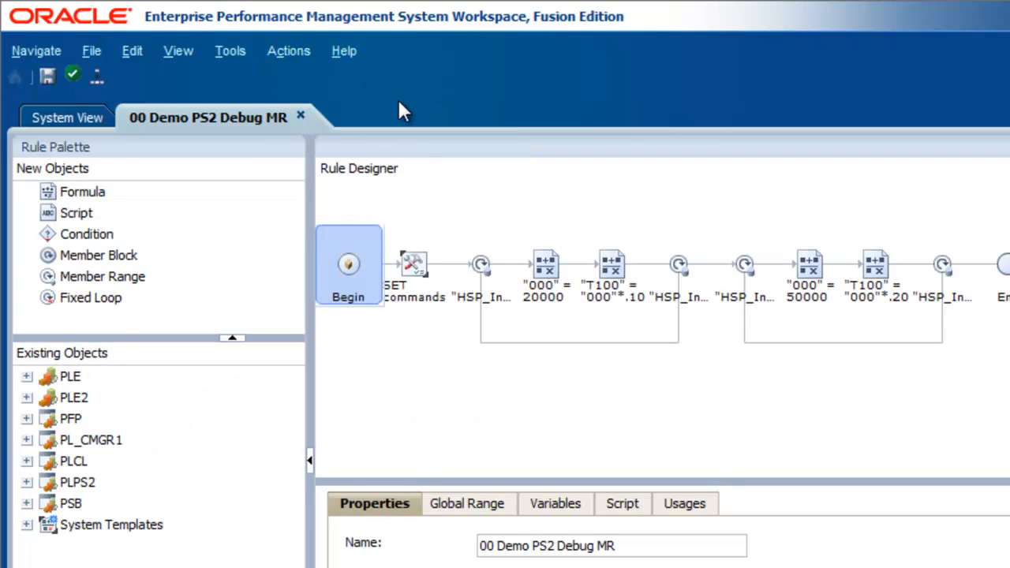